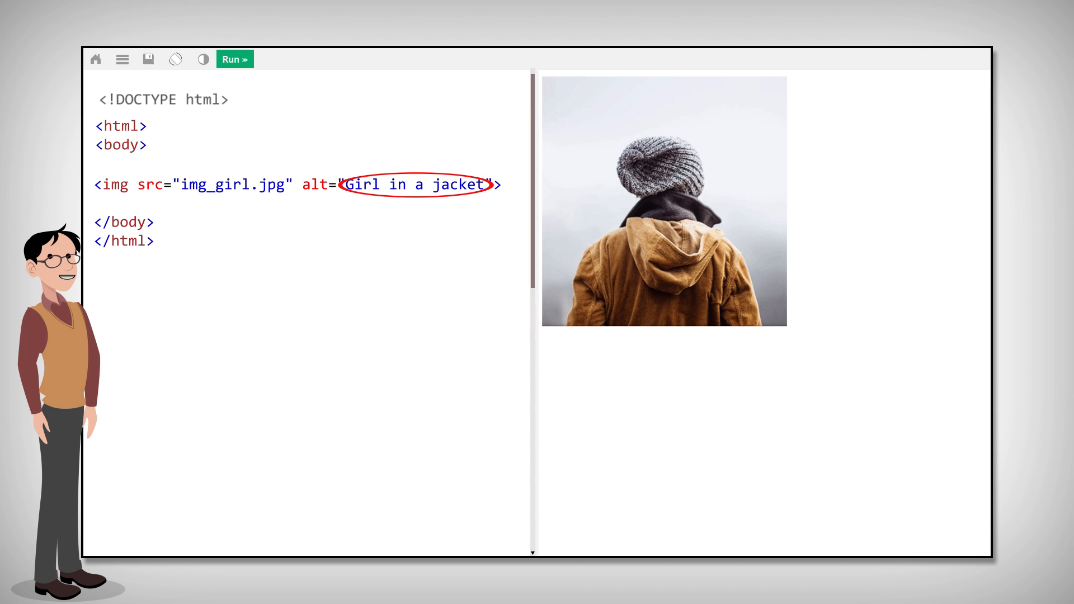
# Corrupt the img src file name with 'sglkjgwr' and run so only the alt text shows
pyautogui.write('sglkjgwr')
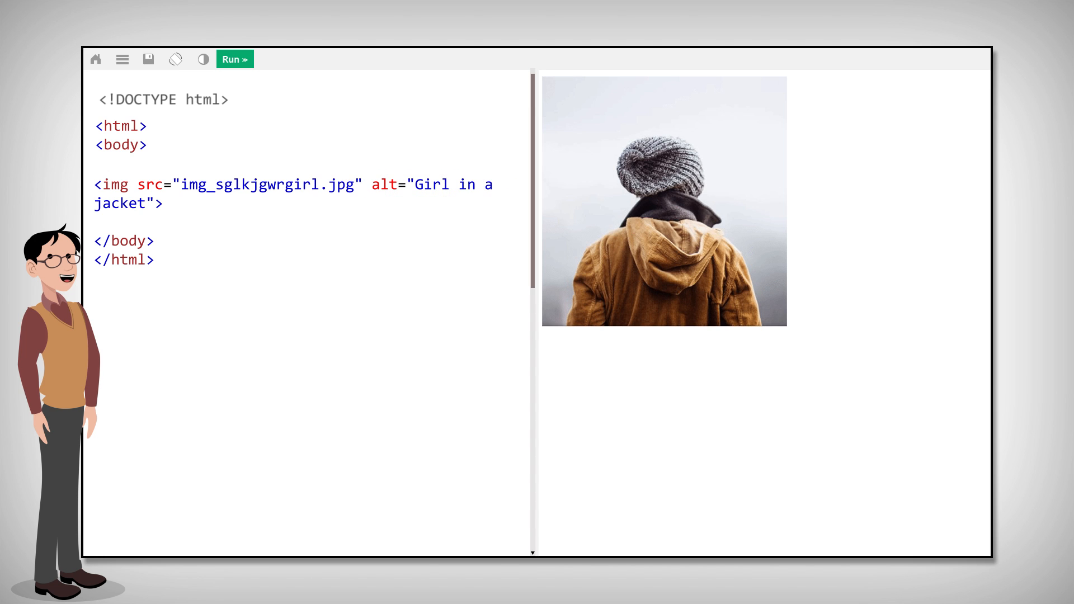
pyautogui.click(235, 59)
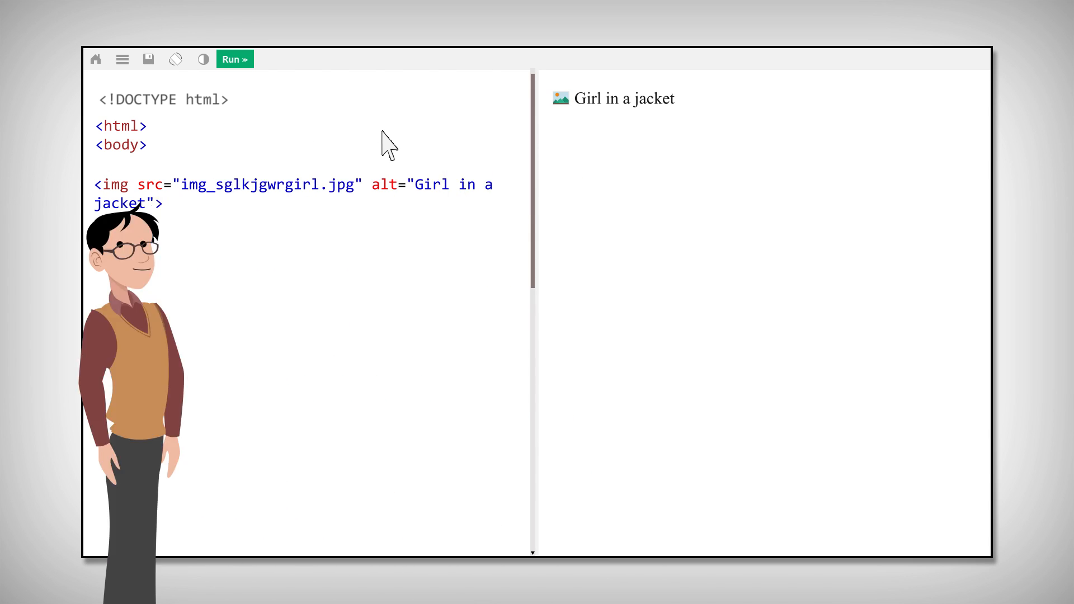
# Add style="width:500px; height:600px;" to the img tag and run the preview
pyautogui.write('style="width:500px; height:600px;')
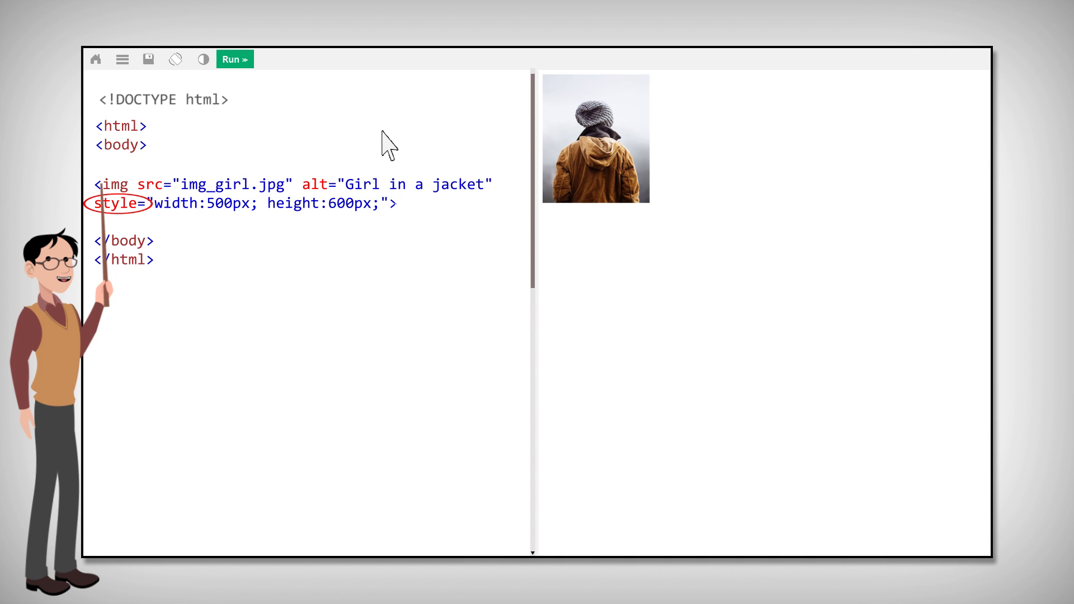
pyautogui.click(235, 59)
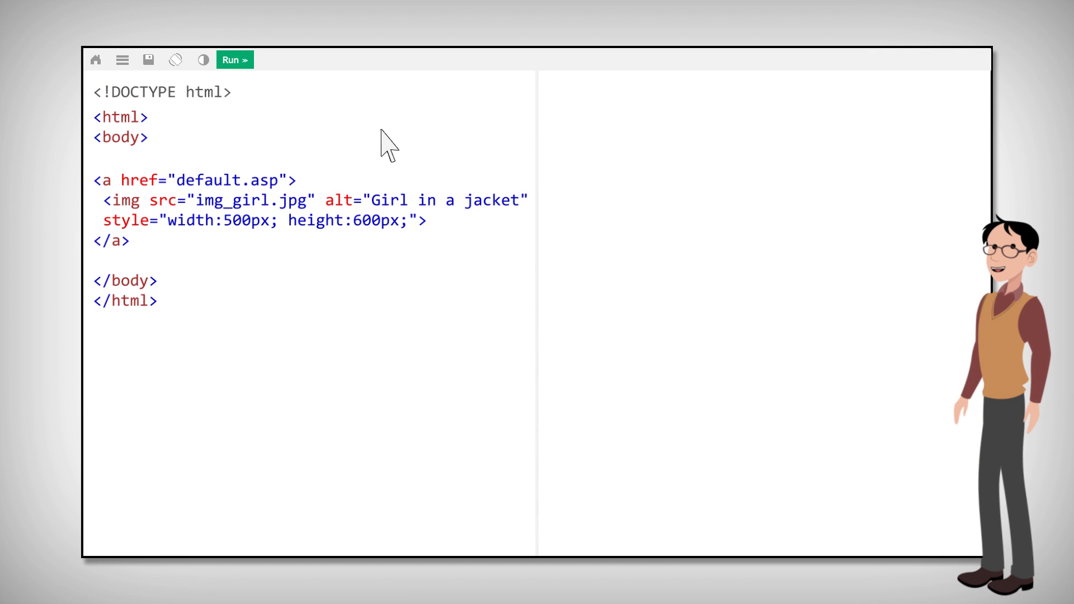
# Run the code to render the anchor-wrapped, sized Girl in a jacket image
pyautogui.click(235, 59)
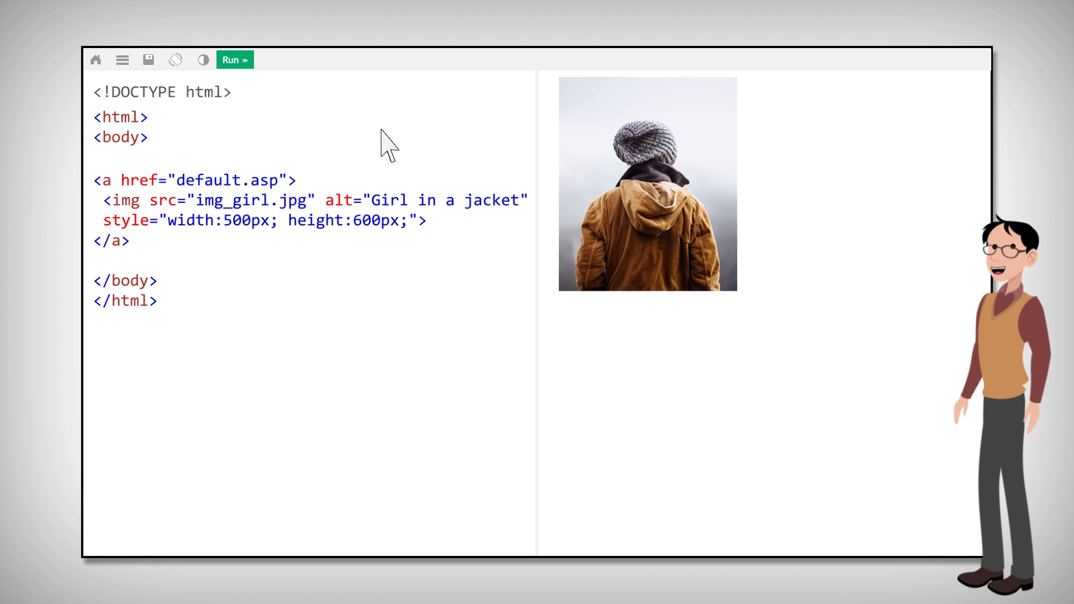
pyautogui.moveTo(427, 166)
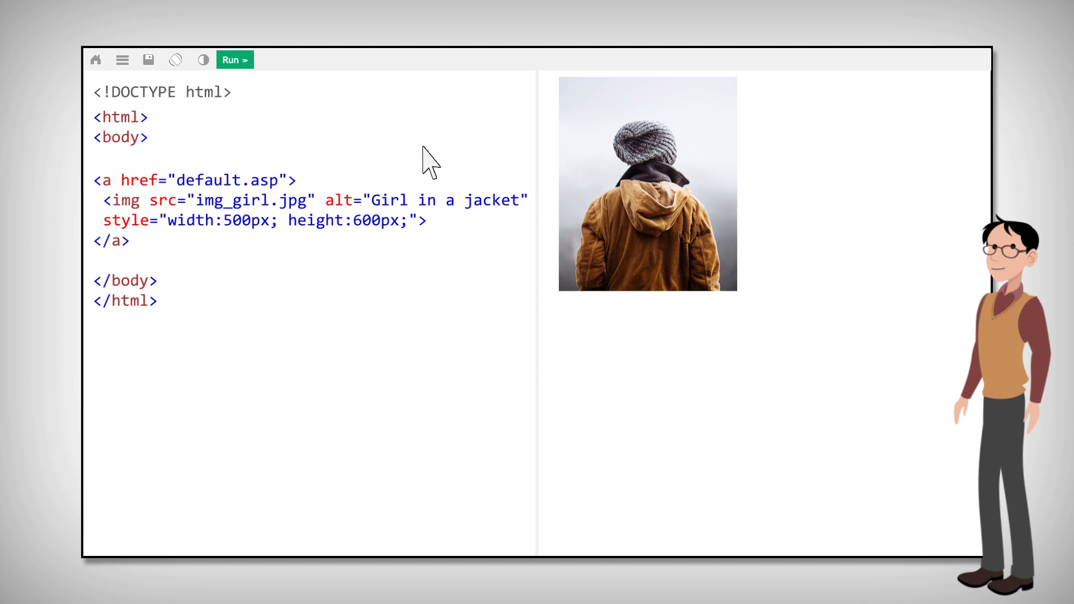